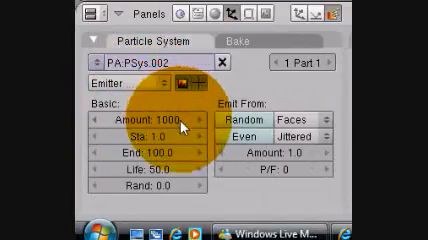
# Step: Reduce the particle system's emission Amount from 1000 to 400
pyautogui.click(118, 117)
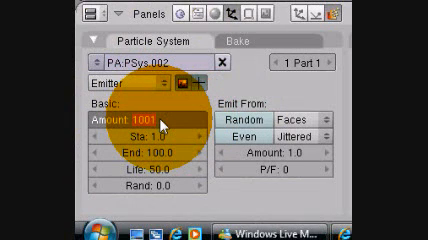
pyautogui.write('4')
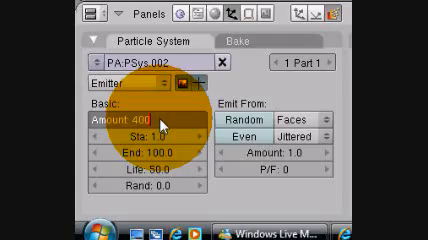
pyautogui.click(105, 84)
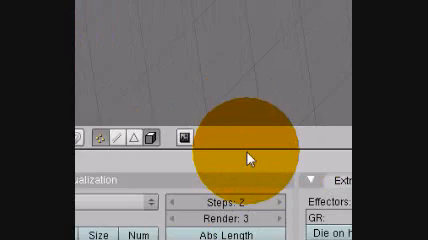
pyautogui.scroll(-3)
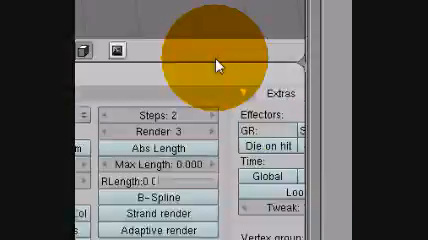